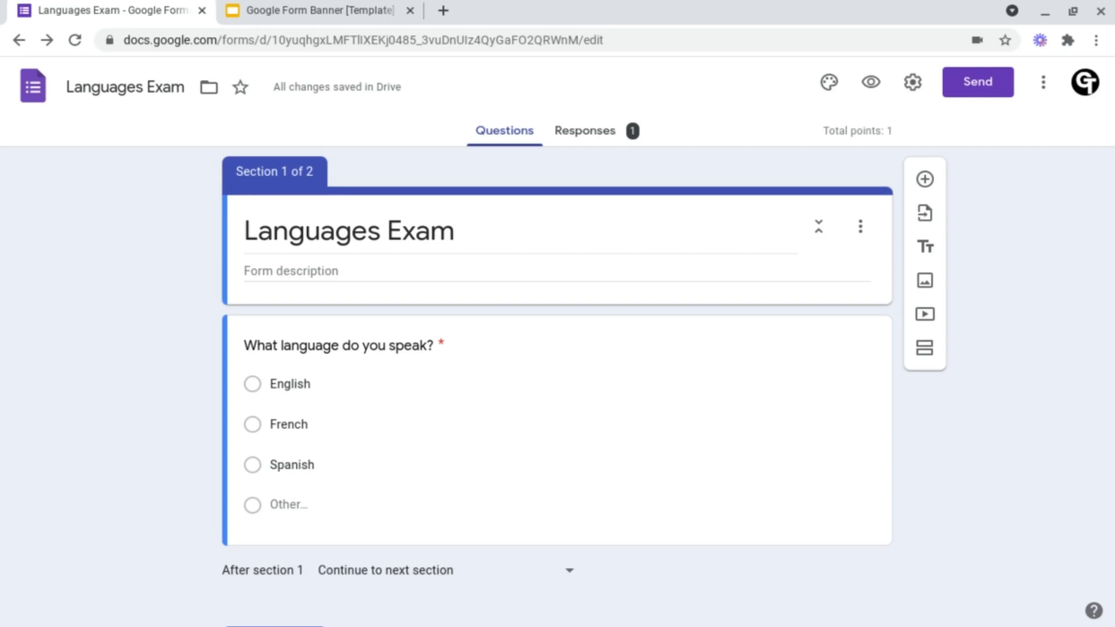
pyautogui.moveTo(828, 82)
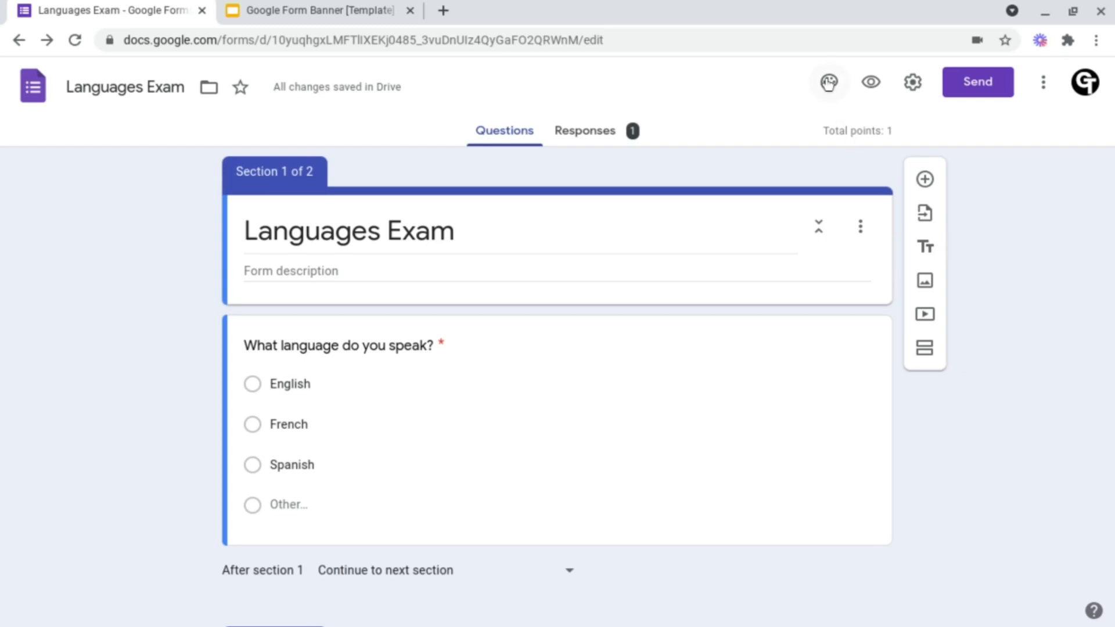
# Show the Theme options panel with header image, colour and font settings
pyautogui.click(827, 82)
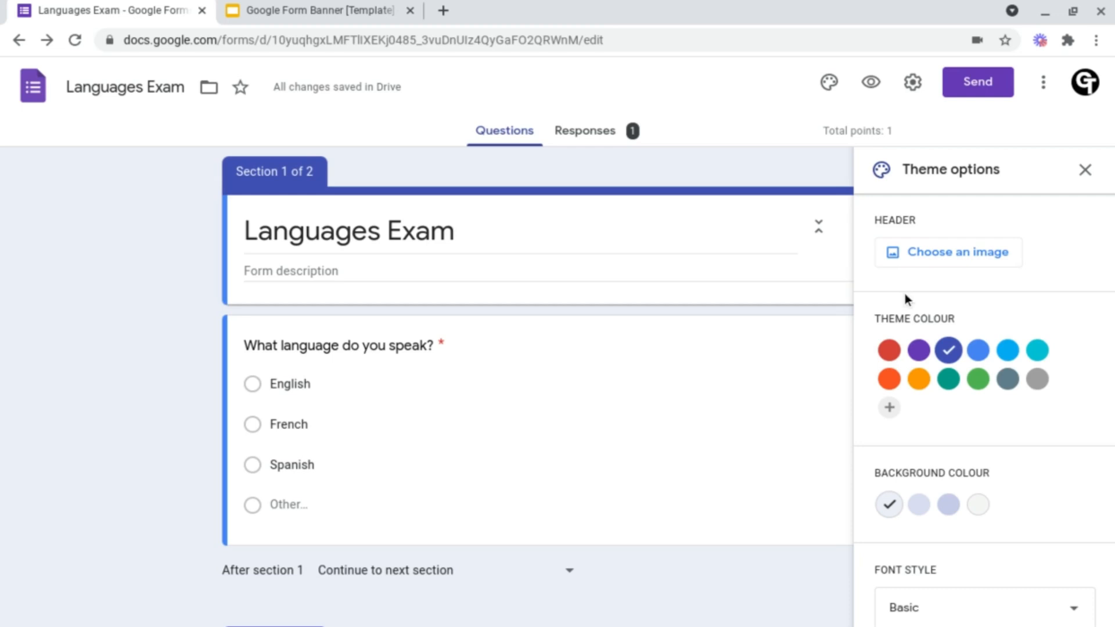
# Browse the Food and dining and Work and School header categories, then move to the banner template in Slides
pyautogui.click(957, 251)
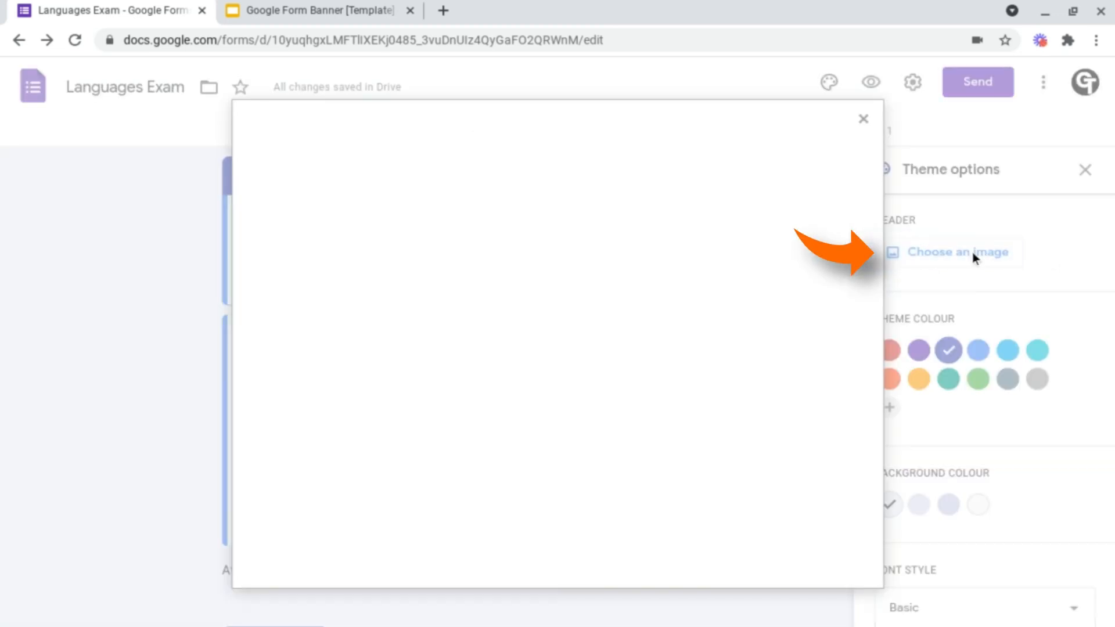
pyautogui.click(957, 251)
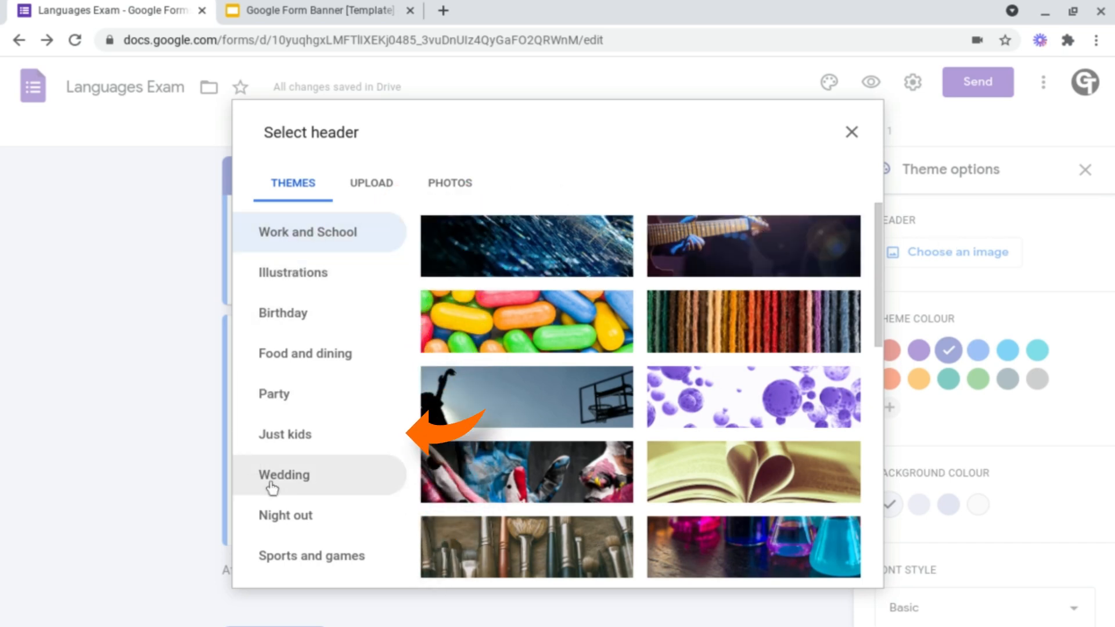
pyautogui.click(305, 354)
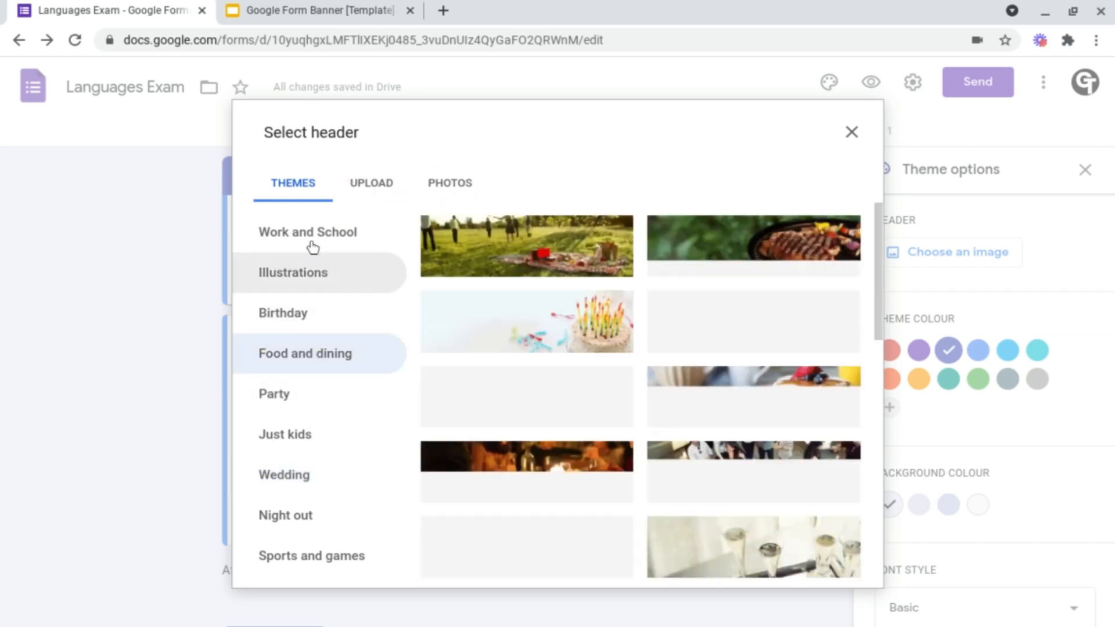
pyautogui.click(307, 232)
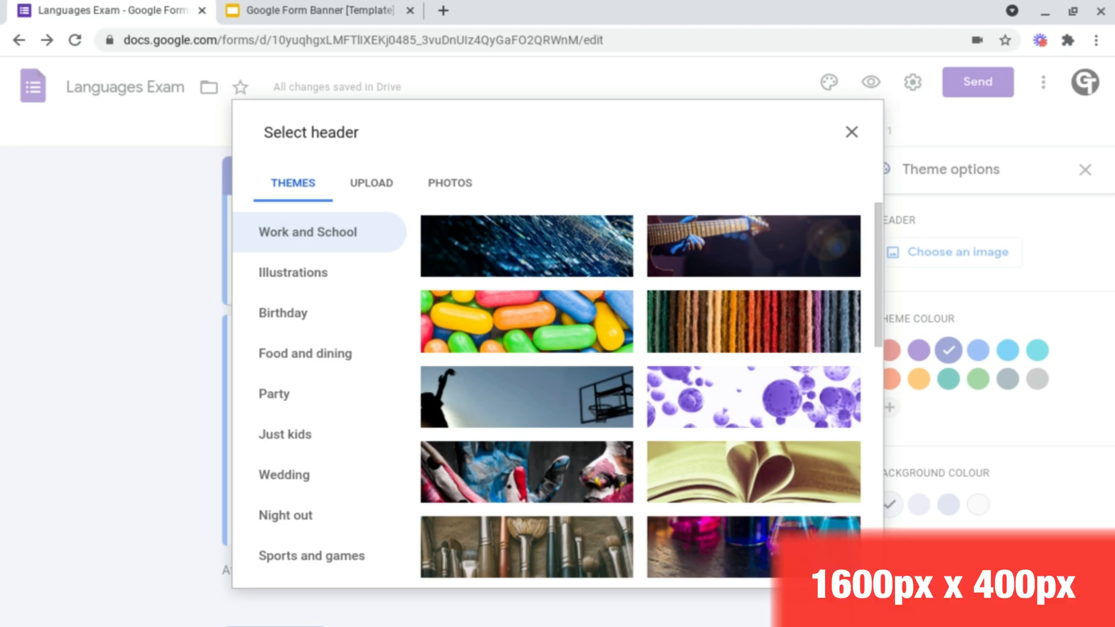
pyautogui.click(307, 10)
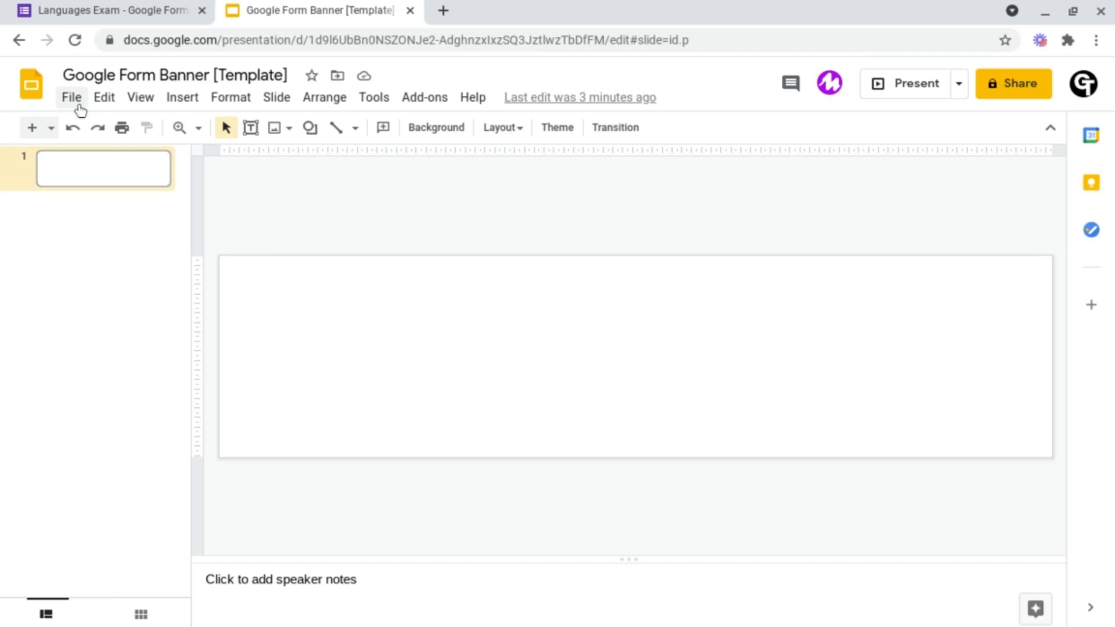
# Apply a custom page size of 1600 × 400 pixels via Page setup
pyautogui.click(71, 98)
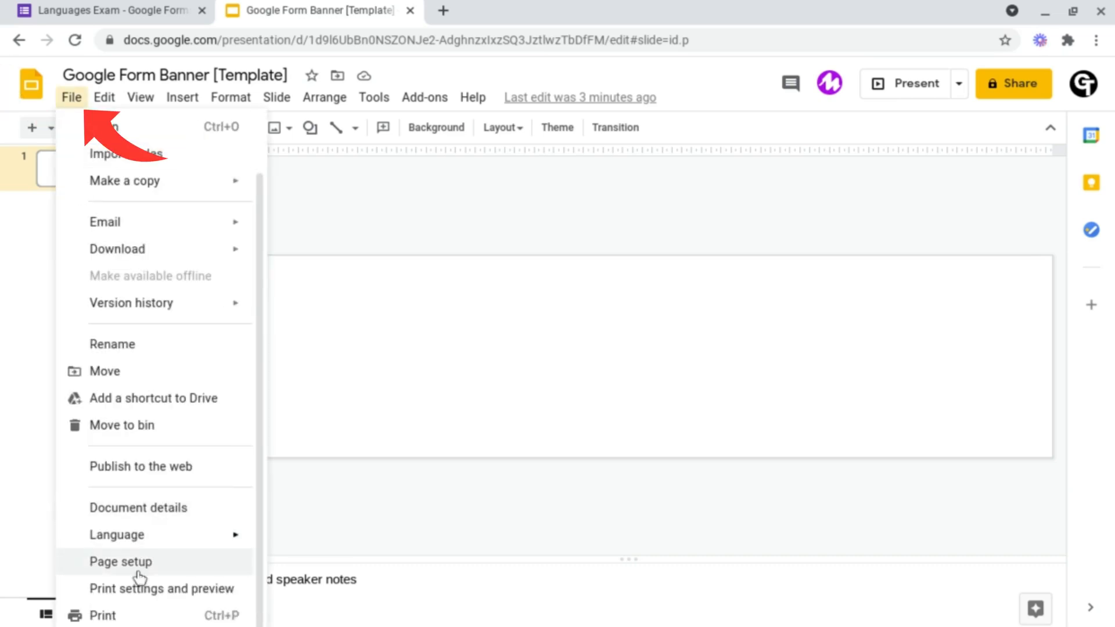
pyautogui.click(119, 562)
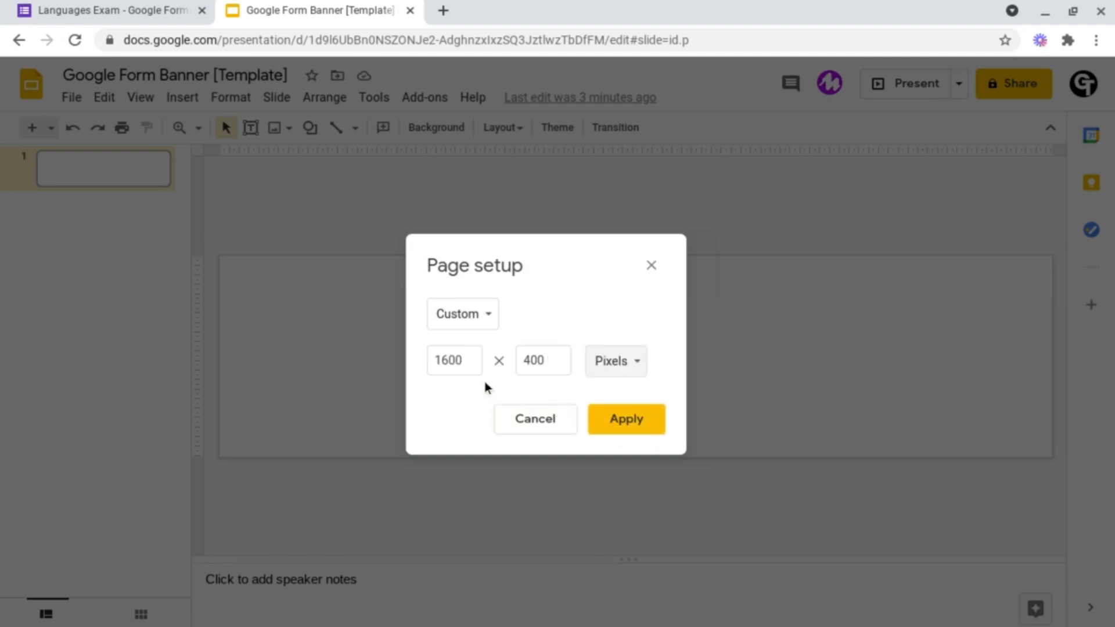
pyautogui.click(454, 360)
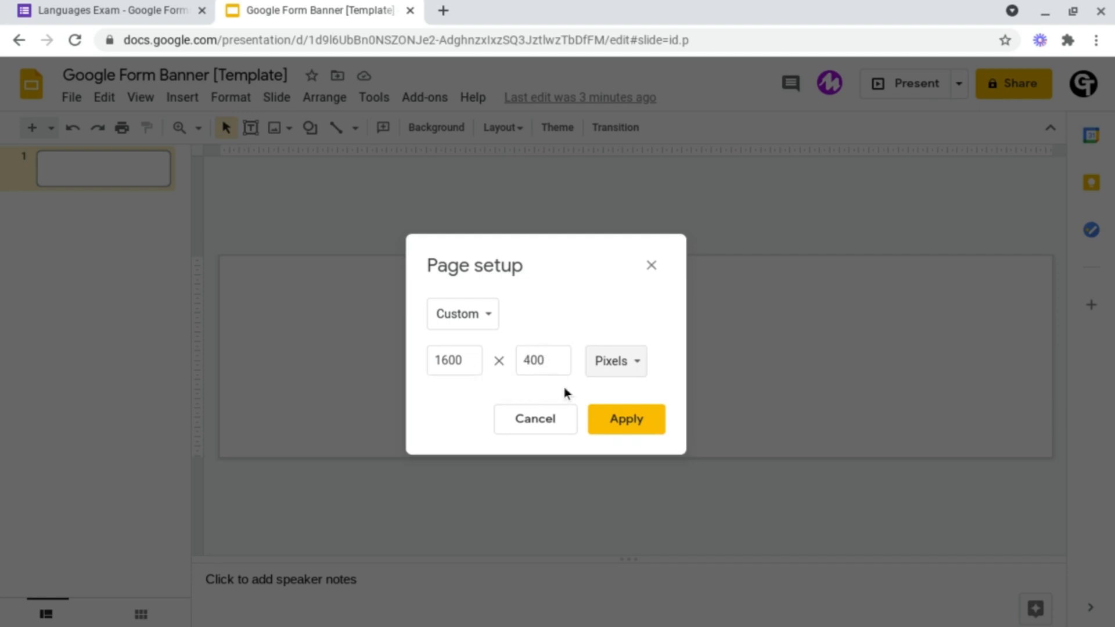
pyautogui.click(624, 418)
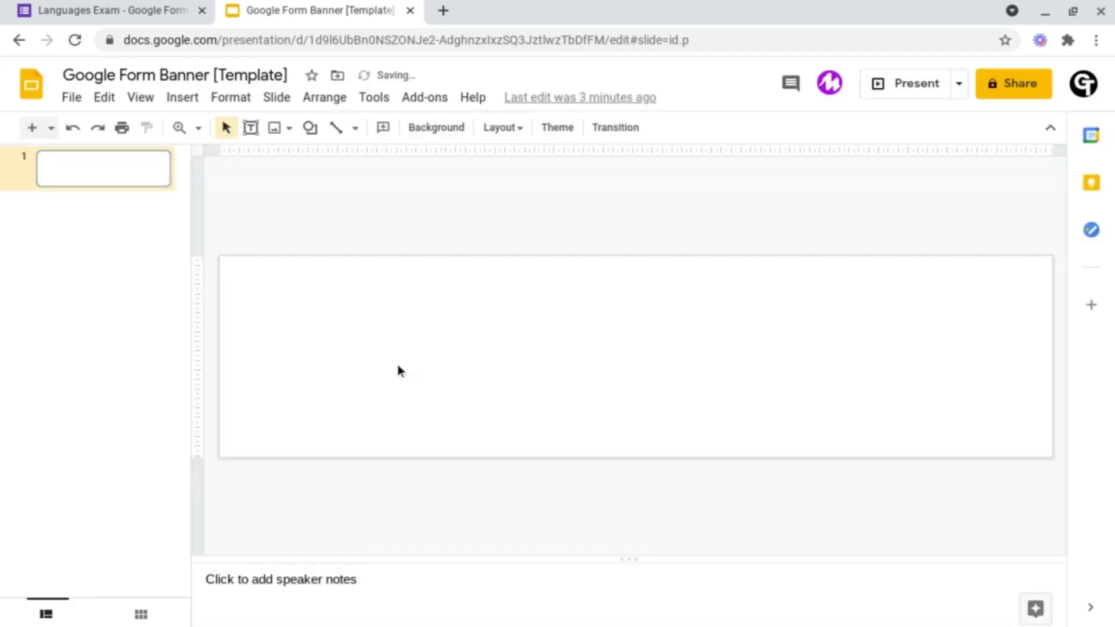
pyautogui.moveTo(653, 348)
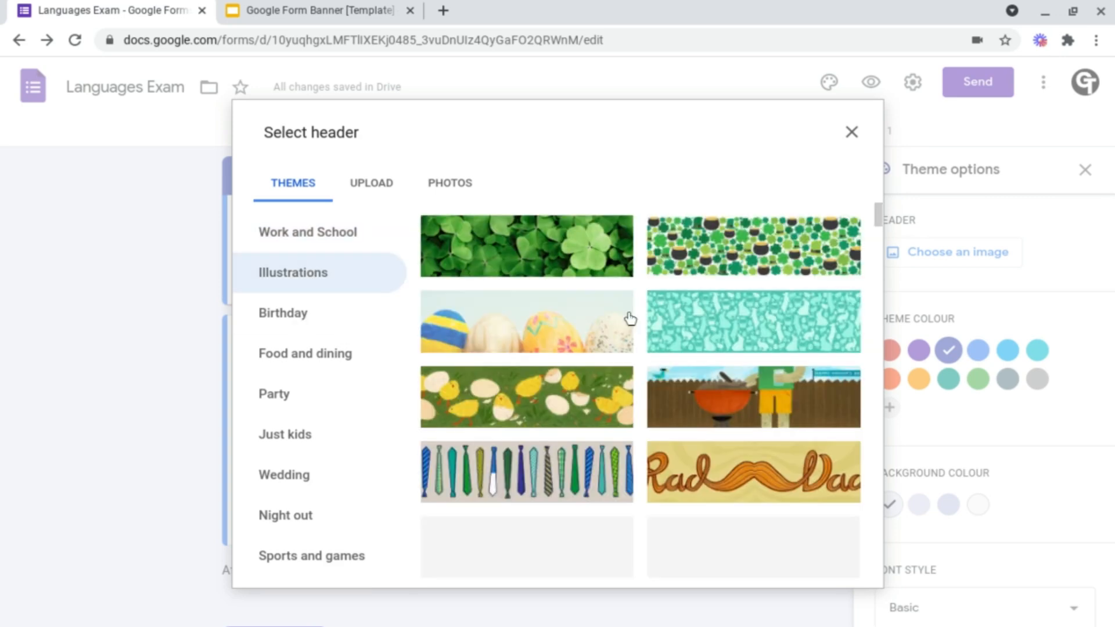
# Upload the red-orange ink splash banner as the form's header image
pyautogui.click(307, 231)
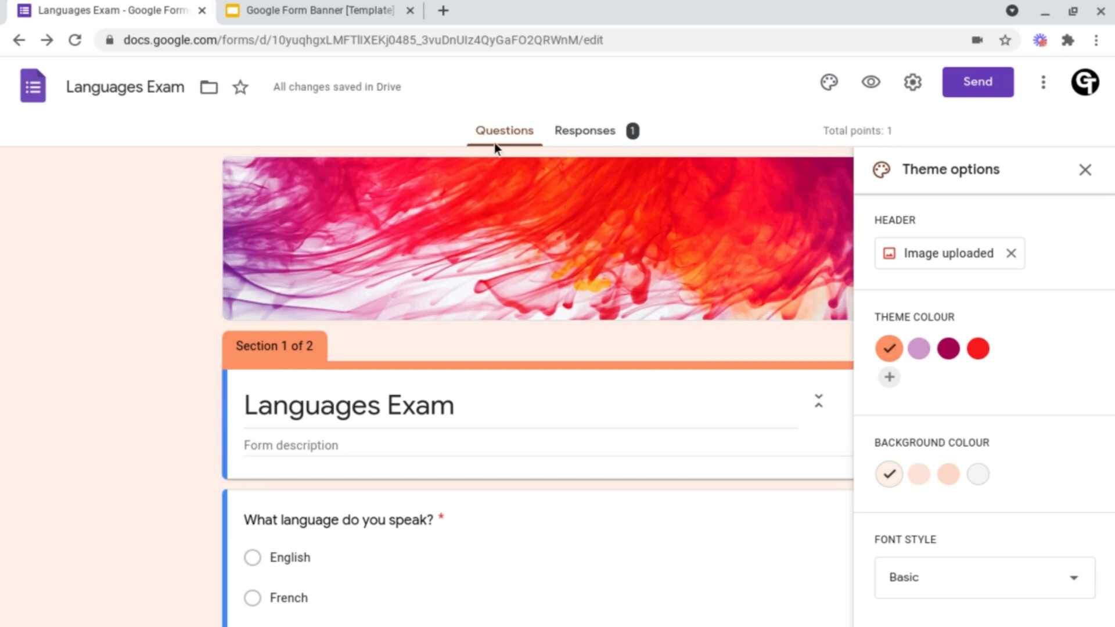
pyautogui.moveTo(50, 247)
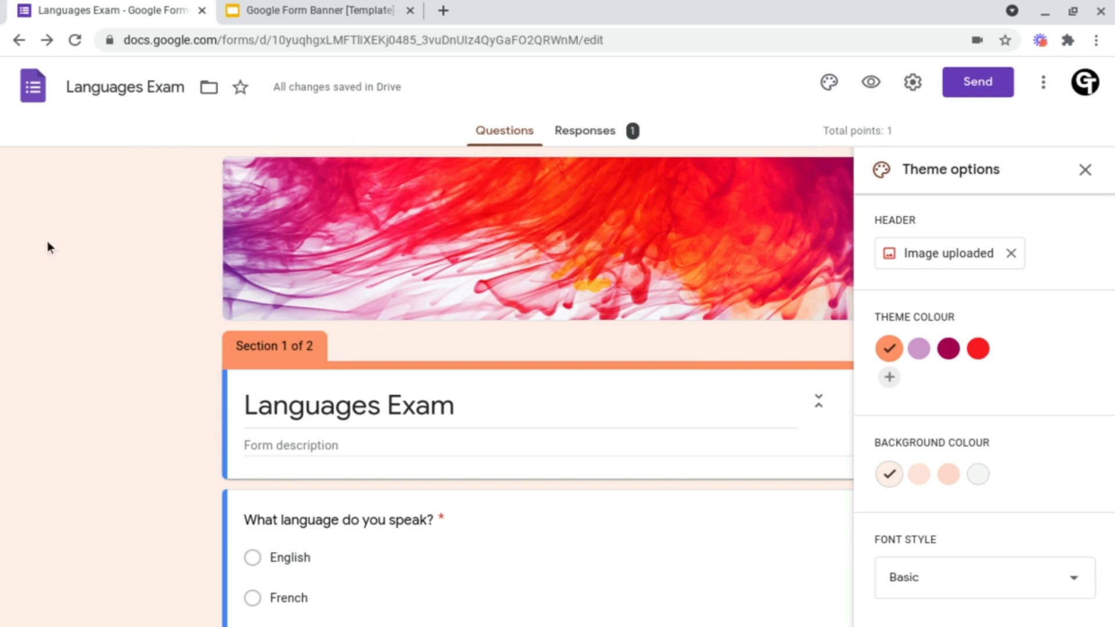
pyautogui.moveTo(13, 325)
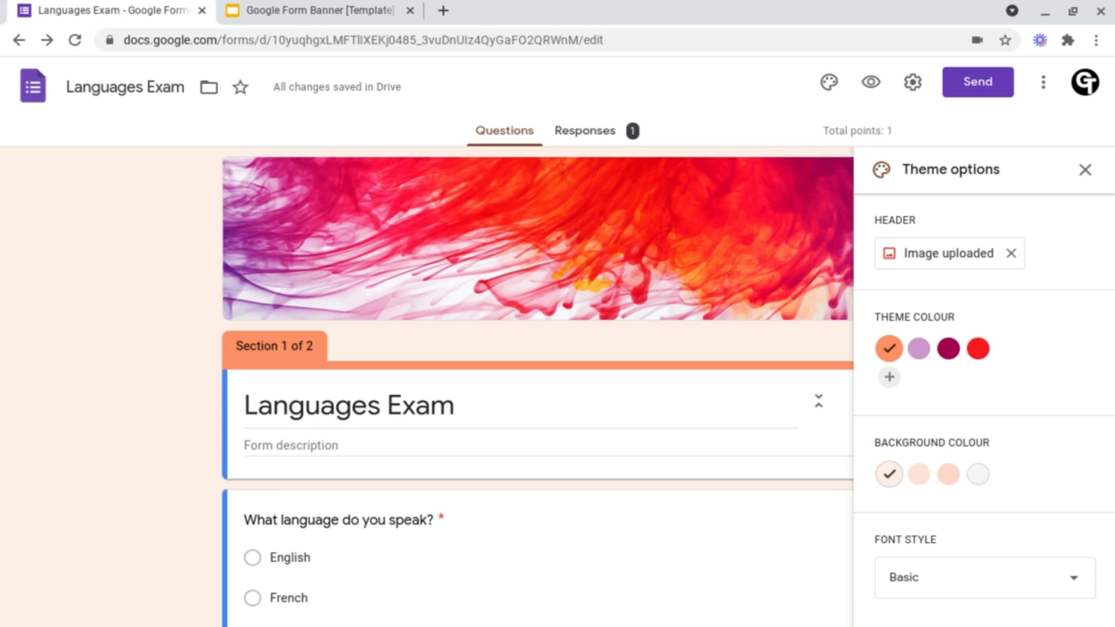
pyautogui.moveTo(987, 390)
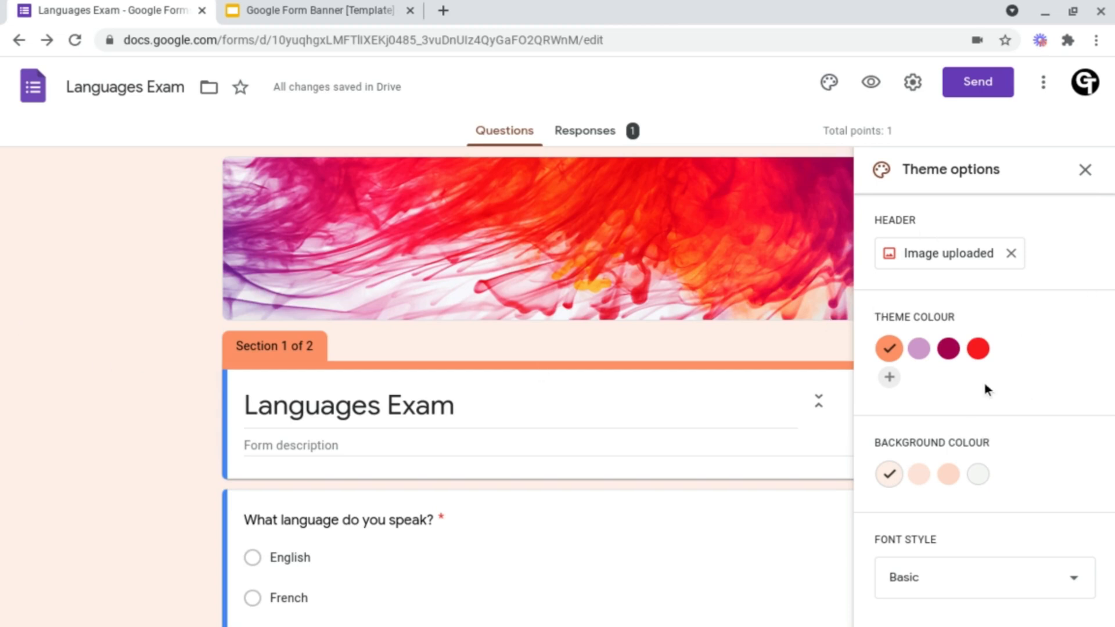
pyautogui.moveTo(934, 330)
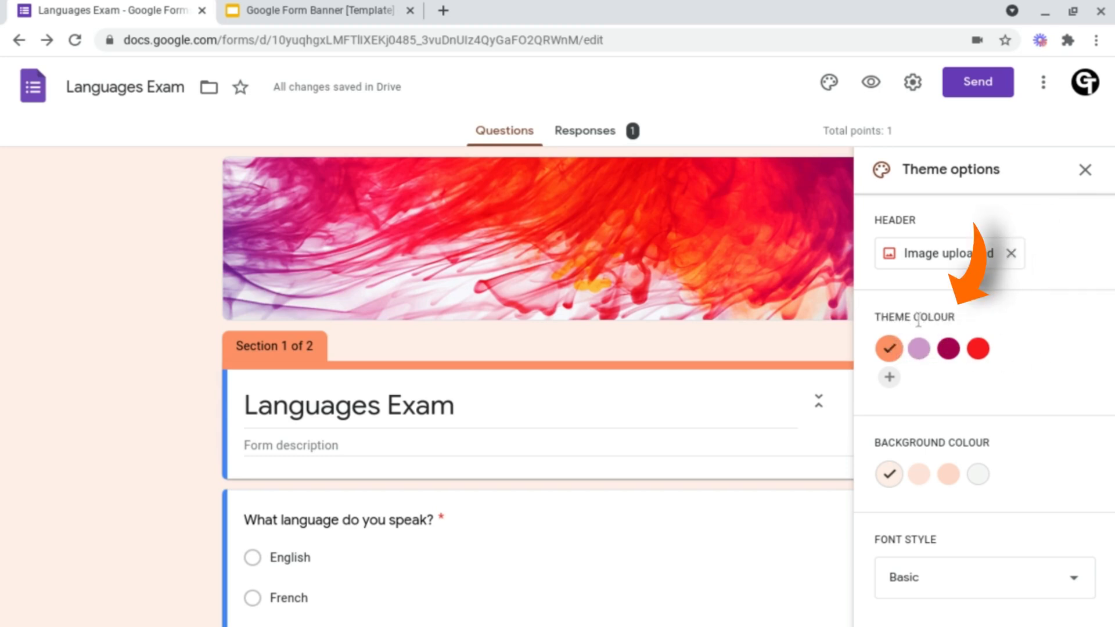
pyautogui.moveTo(914, 286)
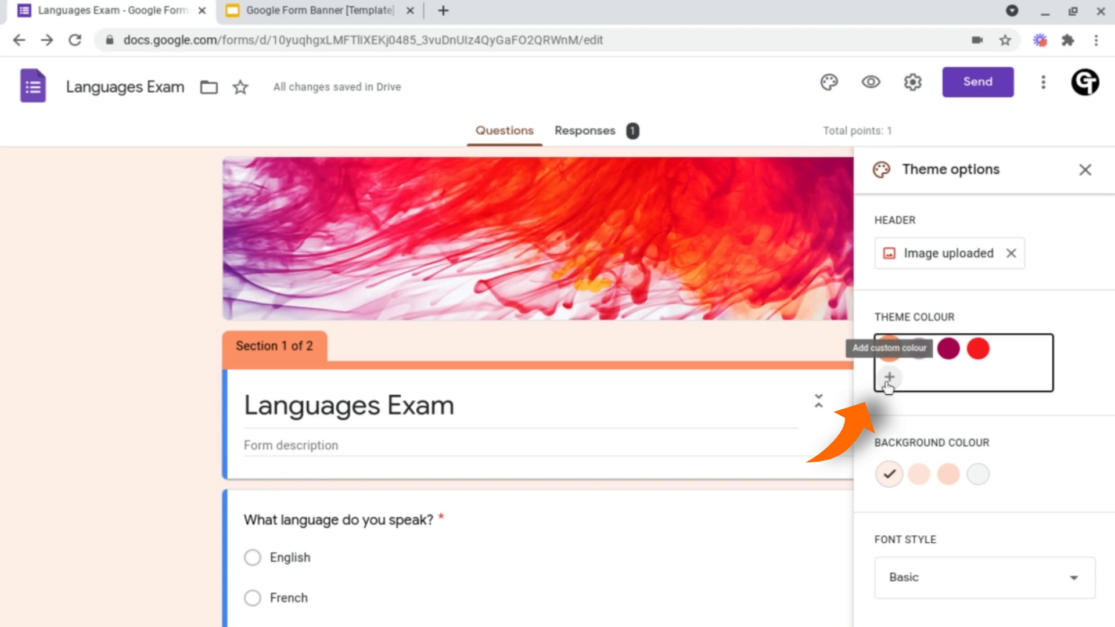
# Add a custom theme colour with hex #ff0000 and apply it
pyautogui.click(887, 378)
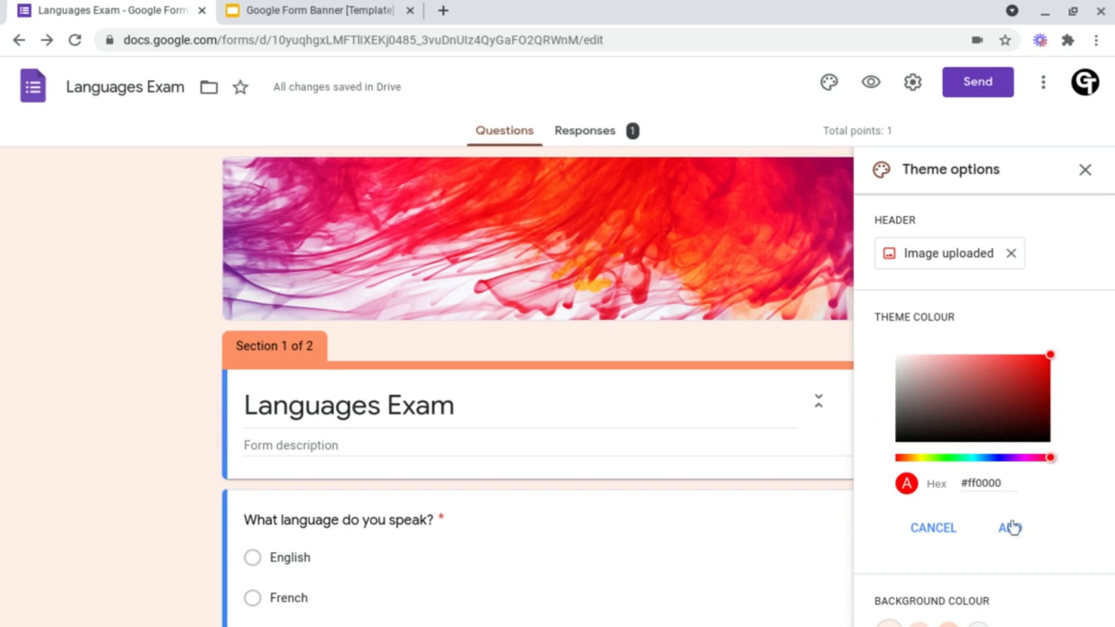
pyautogui.click(1008, 528)
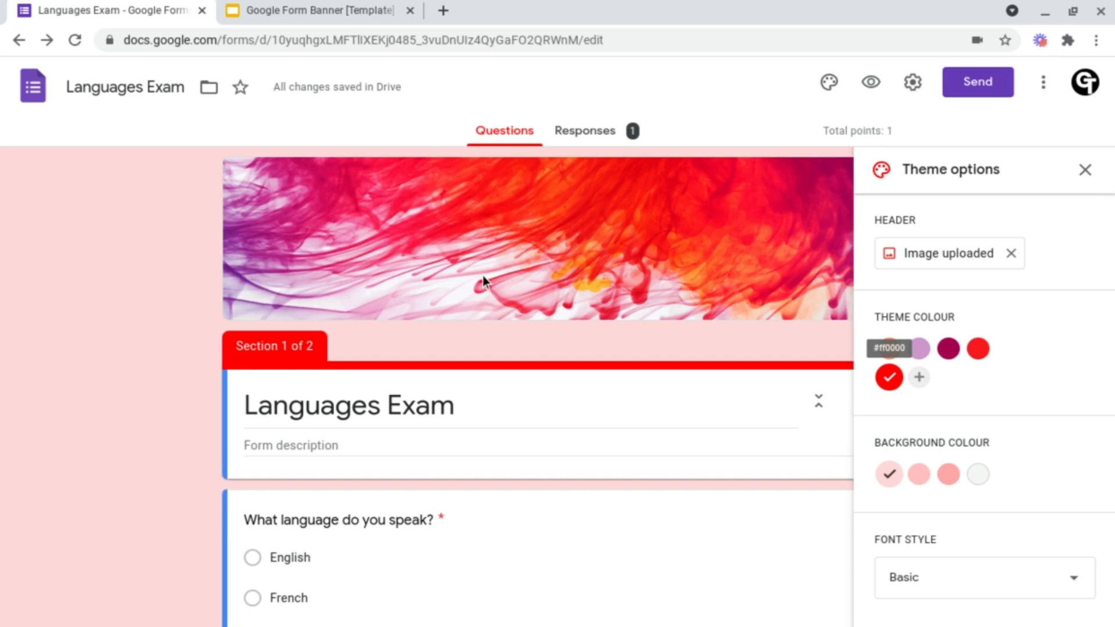
pyautogui.moveTo(991, 499)
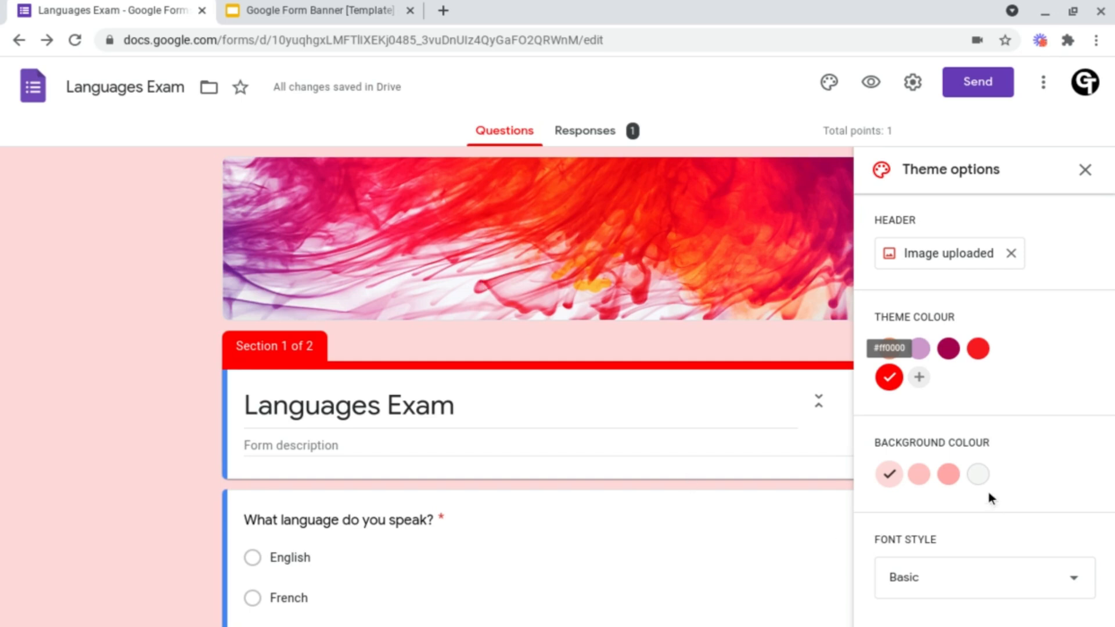
# Try the darker pink background, then settle on the Medium #ffbfbf swatch
pyautogui.click(947, 473)
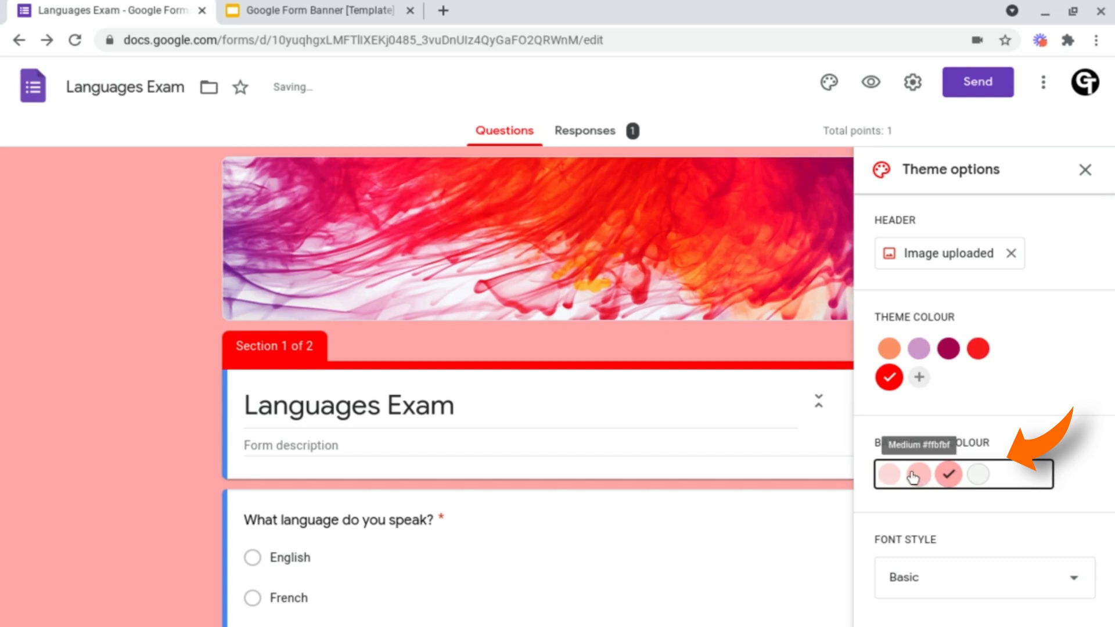
pyautogui.click(917, 474)
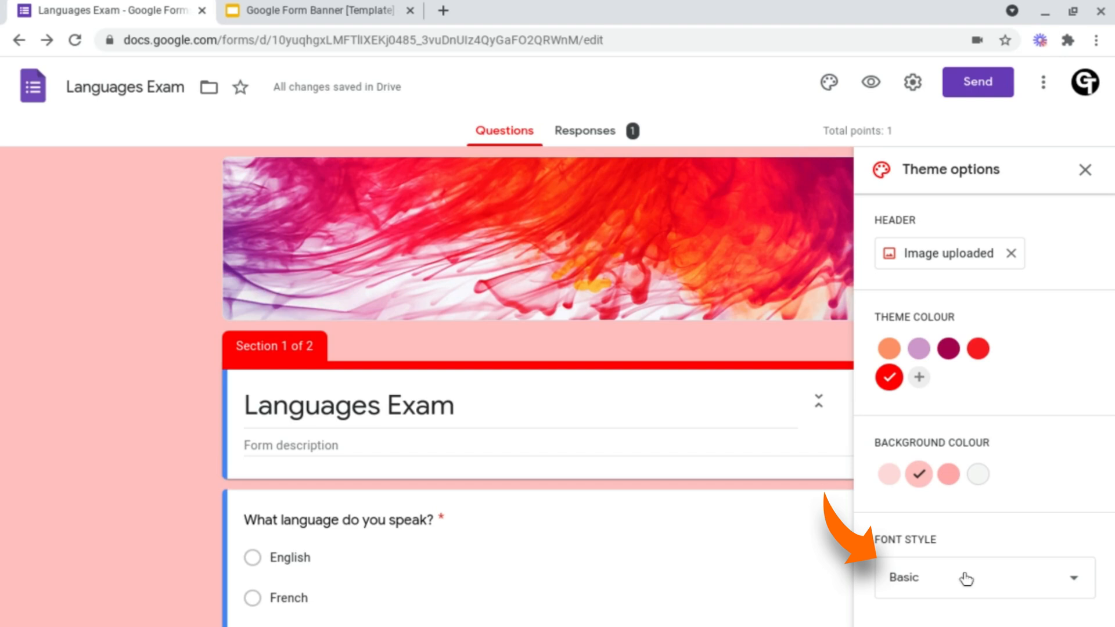
# Set the font style to Playful and close the Theme options panel
pyautogui.click(982, 577)
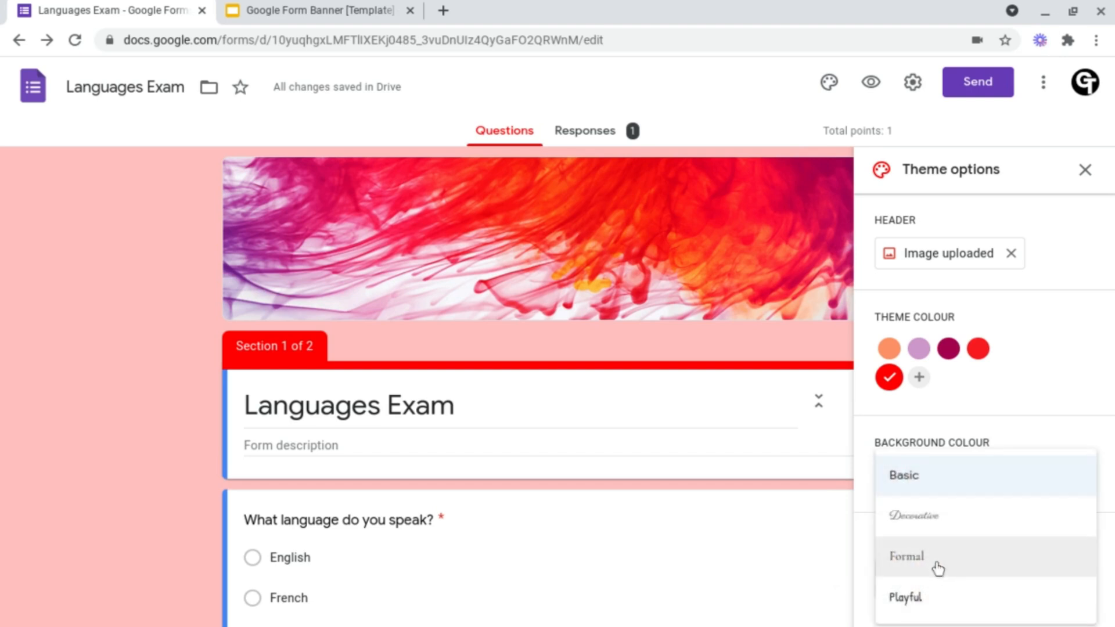
pyautogui.moveTo(988, 556)
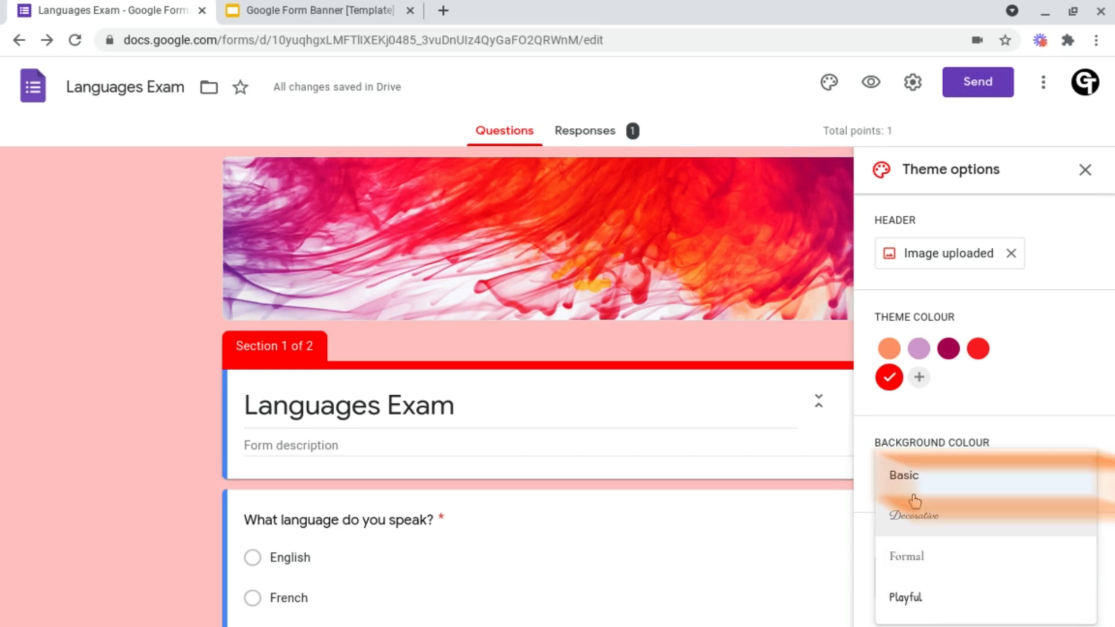
pyautogui.click(903, 474)
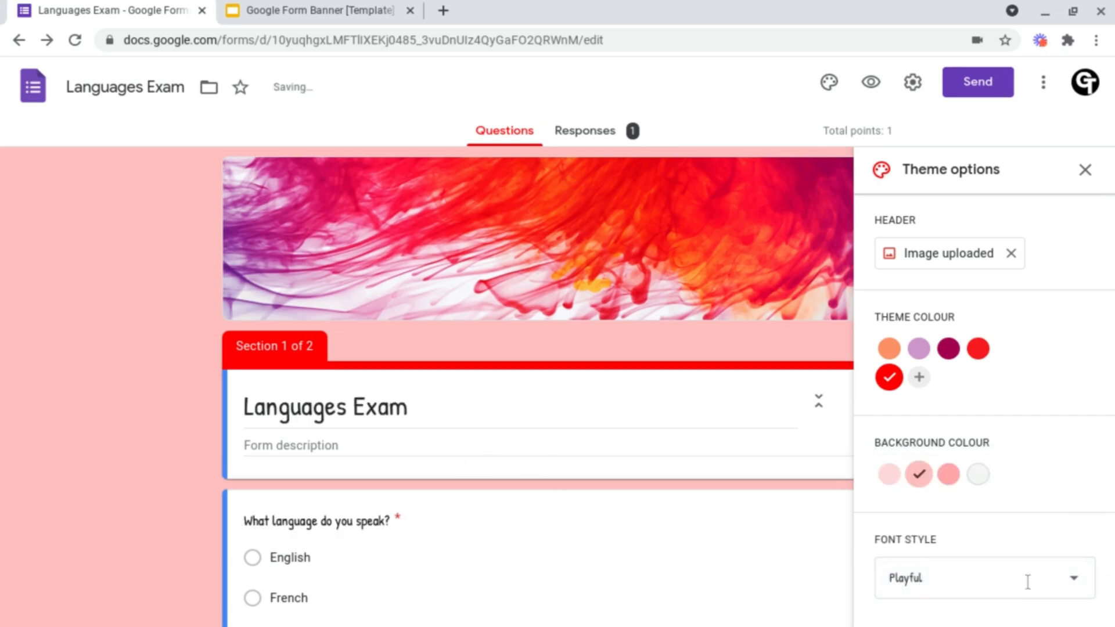
pyautogui.click(983, 577)
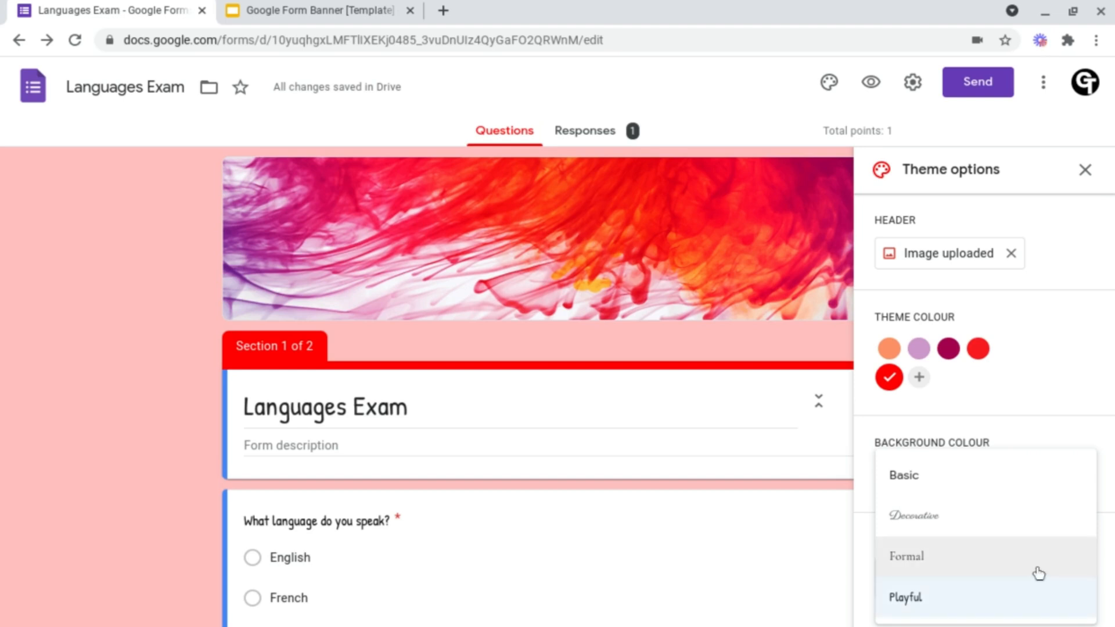
pyautogui.click(1083, 170)
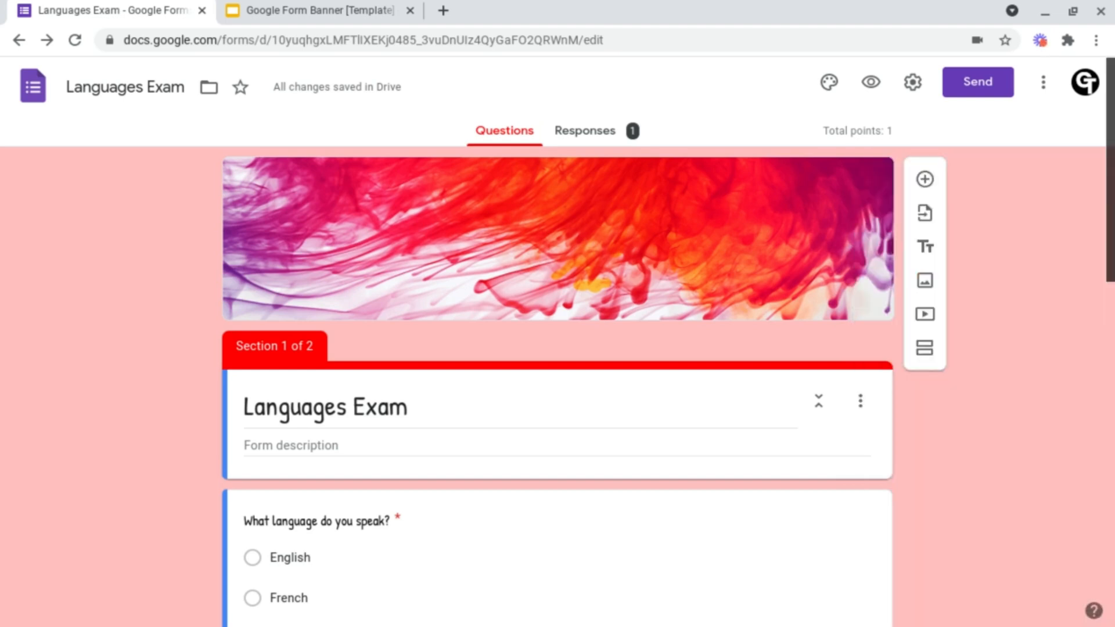